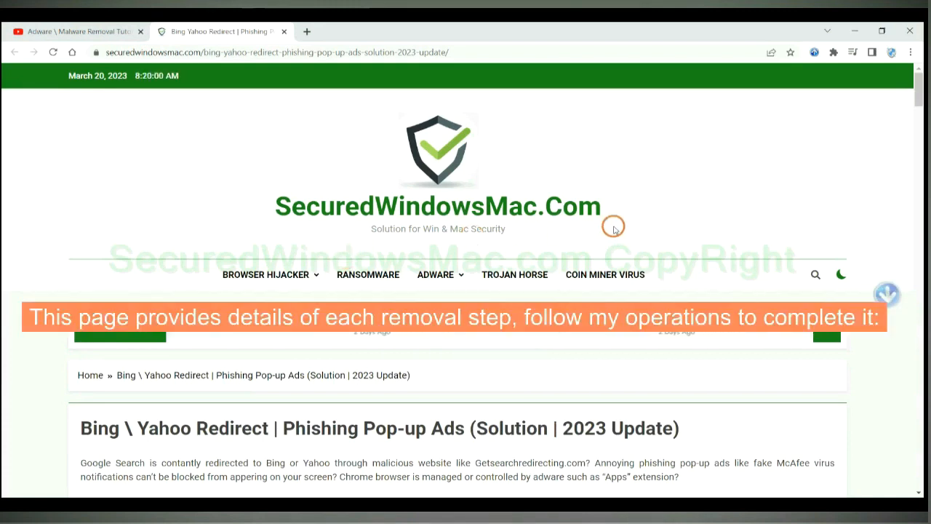
Step: Scroll the guide down to the Instant Automatic Removal section with SpyHunter downloads
scroll(down, 3)
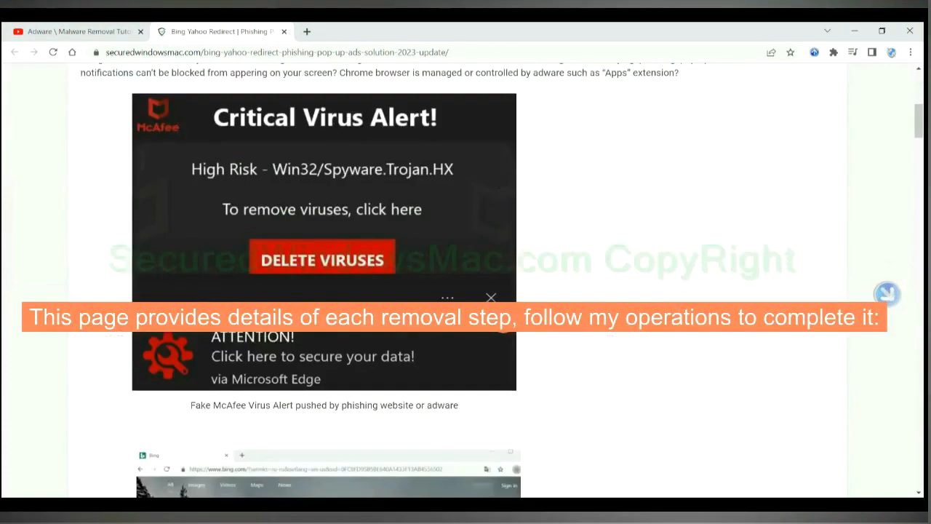
scroll(down, 3)
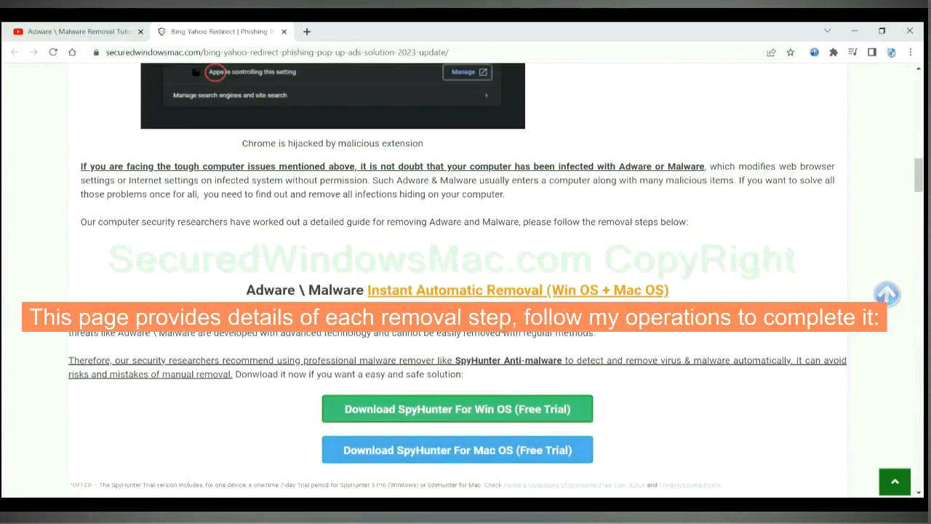
scroll(down, 3)
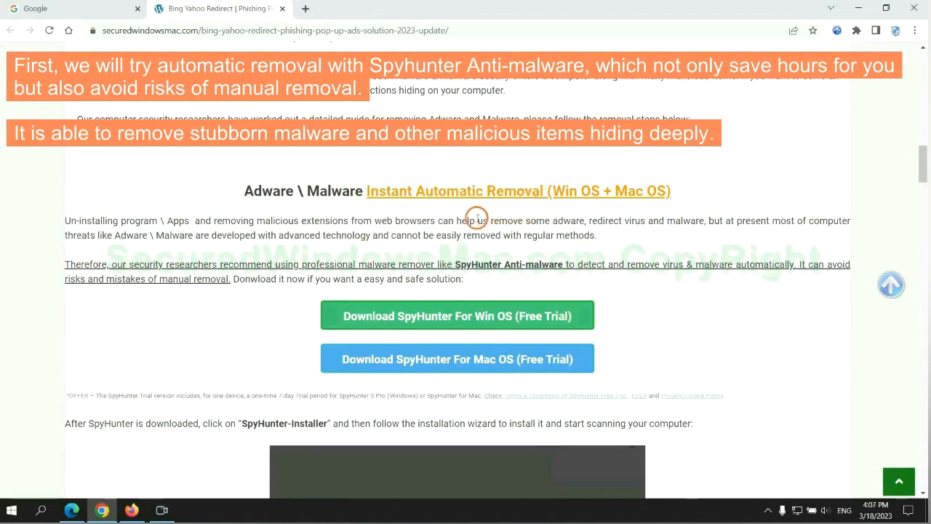
mouse_move(348, 213)
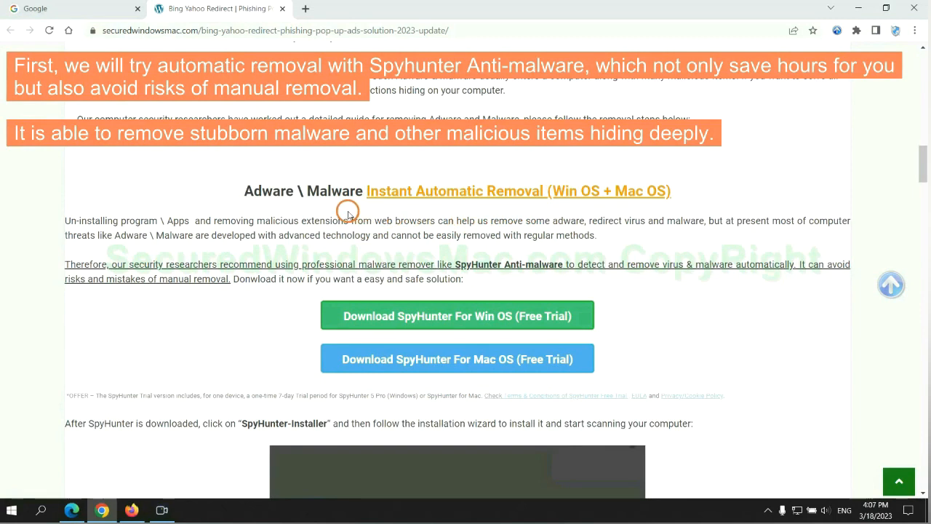
mouse_move(136, 233)
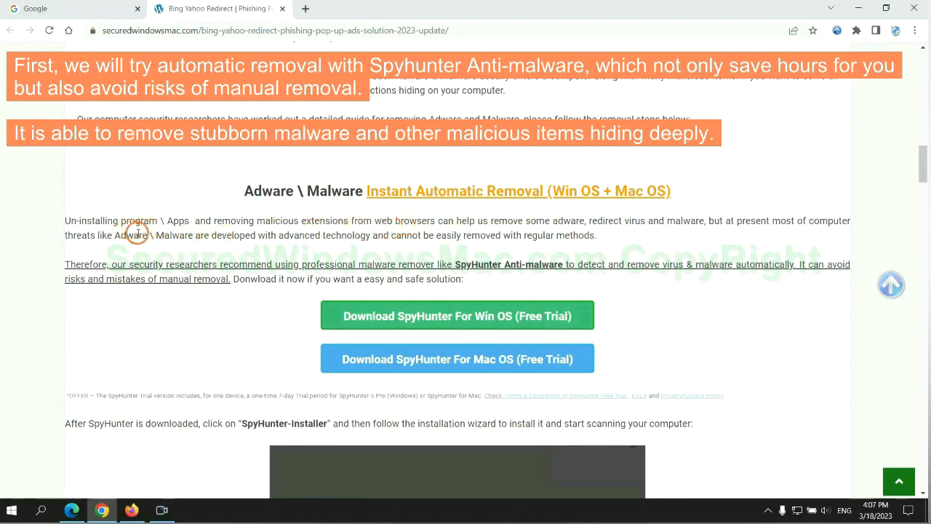
Step: Download SpyHunter-Installer.exe for Windows and keep it despite the harmful-file warning
scroll(down, 3)
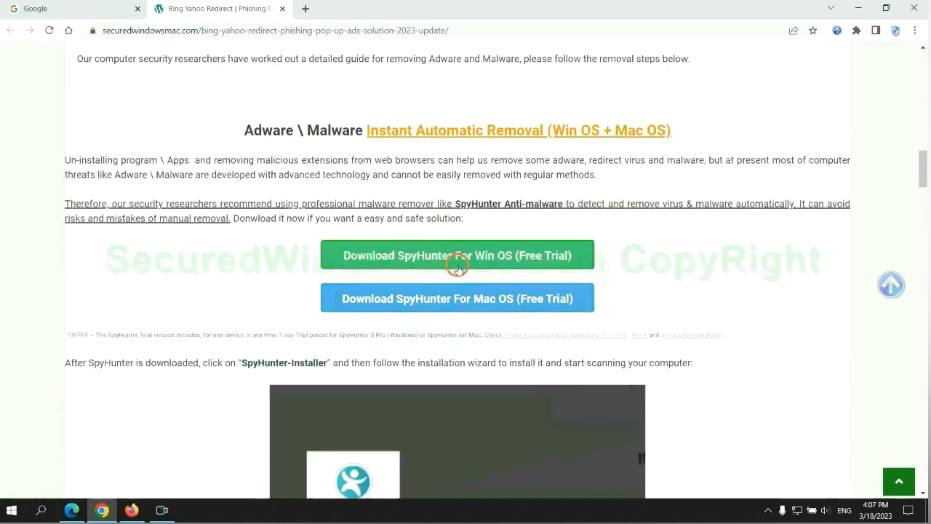
mouse_move(458, 280)
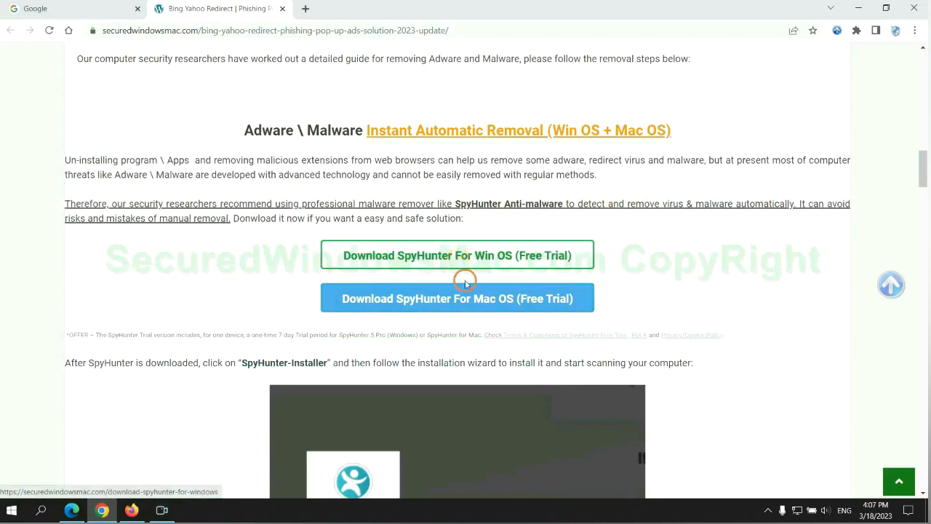
scroll(down, 3)
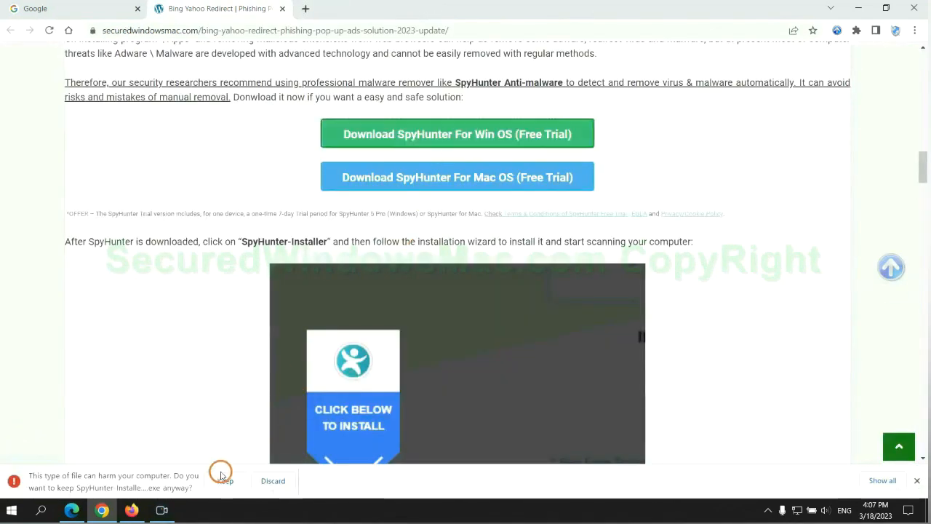
click(225, 479)
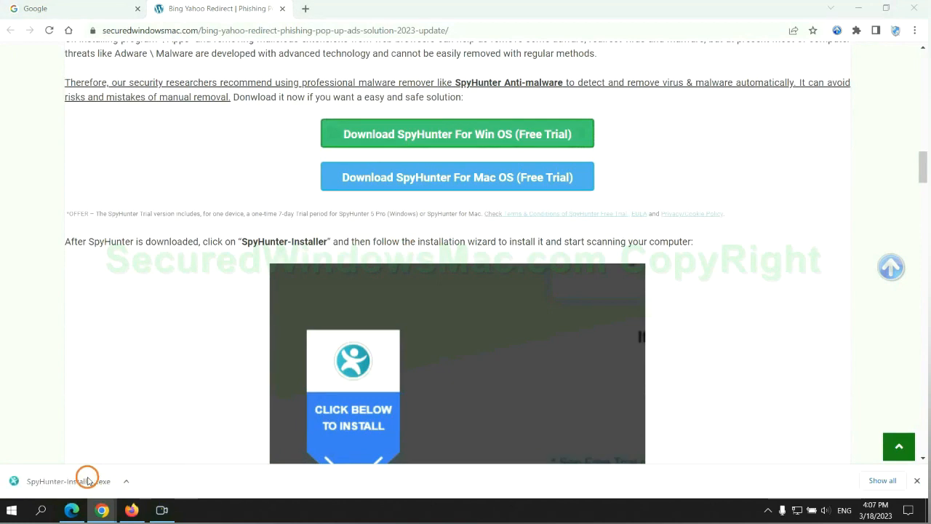
Step: Launch SpyHunter-Installer.exe, accept the EULA and Privacy Policy, and install SpyHunter 5
click(69, 481)
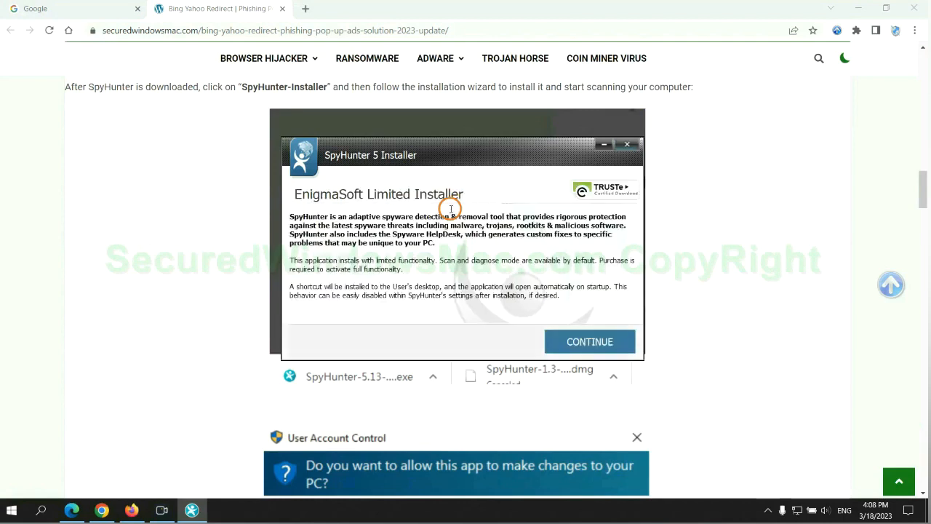
mouse_move(455, 168)
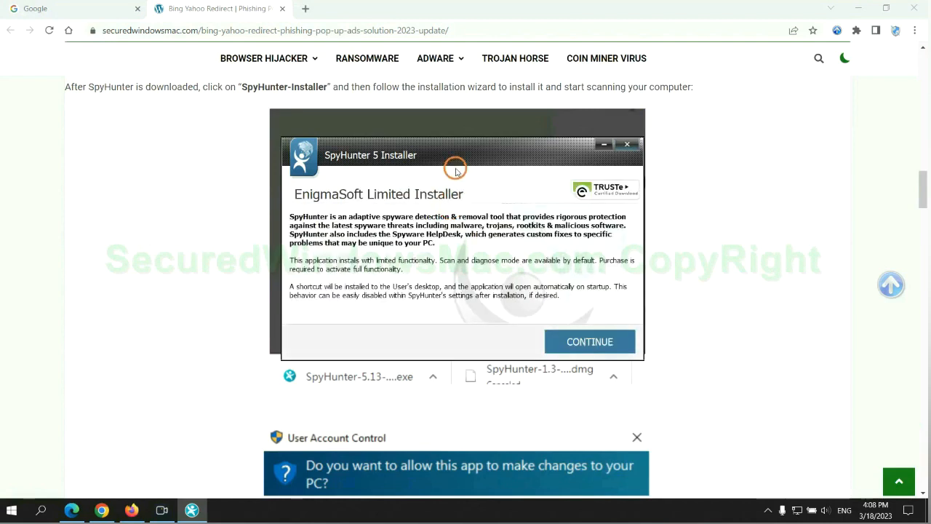
click(589, 341)
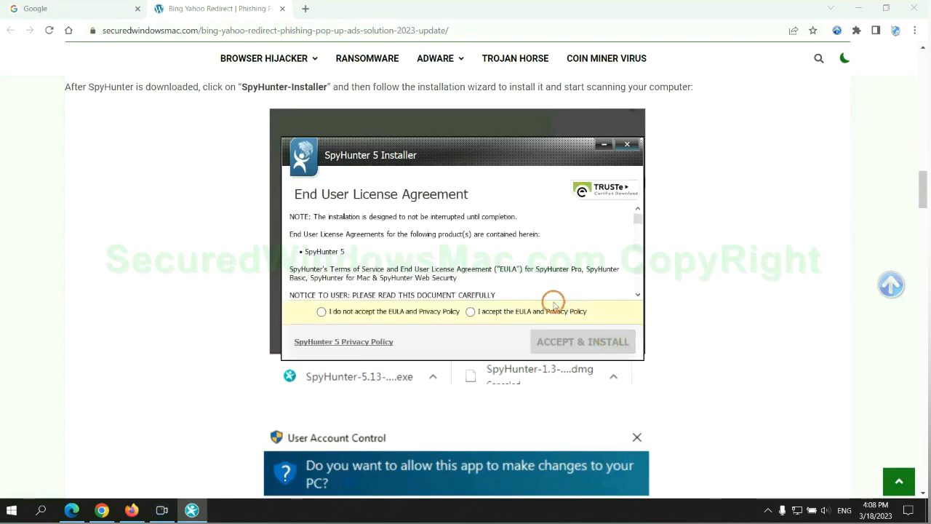
click(471, 311)
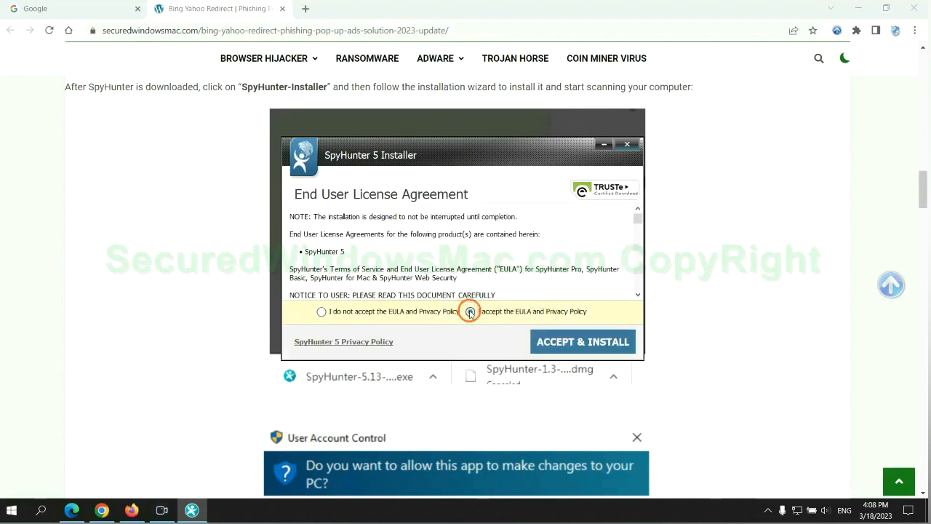
click(582, 341)
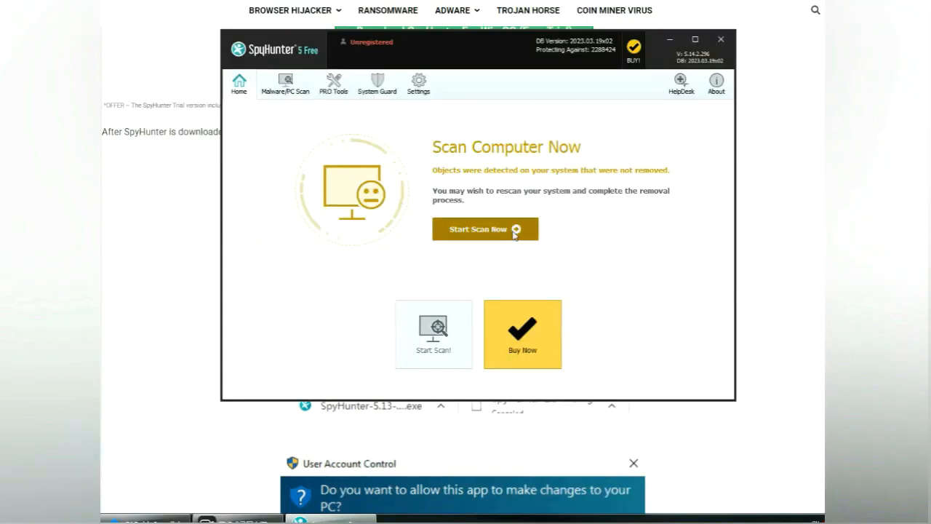
Step: Scan the computer and proceed past the 783 detected security issues
click(485, 228)
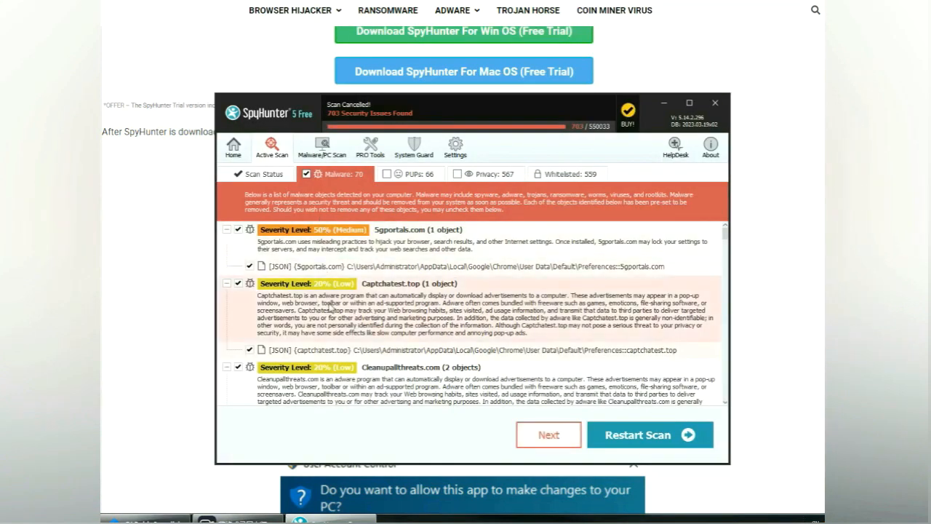
mouse_move(549, 434)
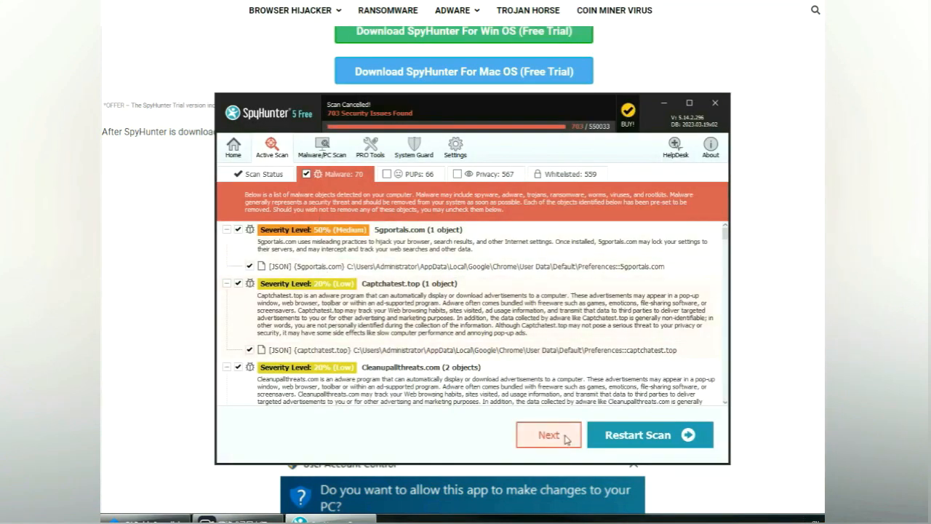
click(547, 434)
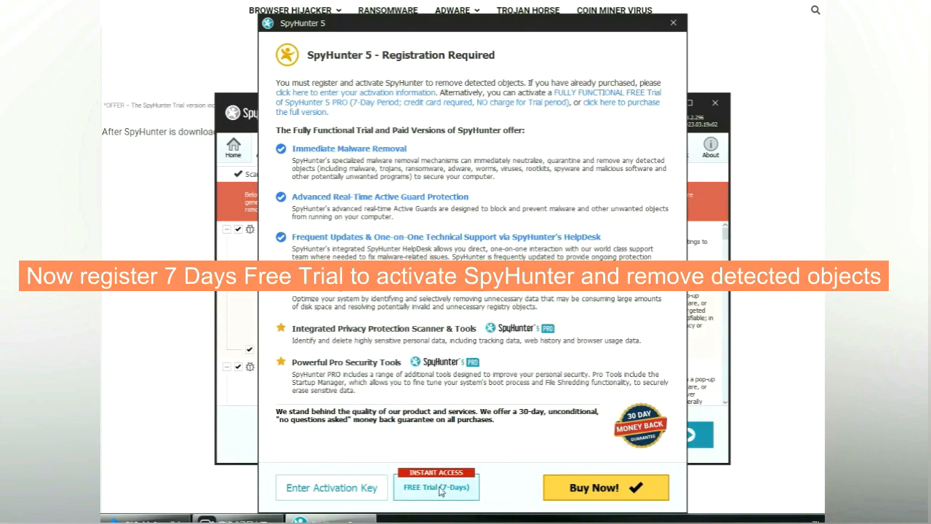
Step: Choose the FREE Trial (7-Days) option to bring up the SpyHunter registration page
click(436, 487)
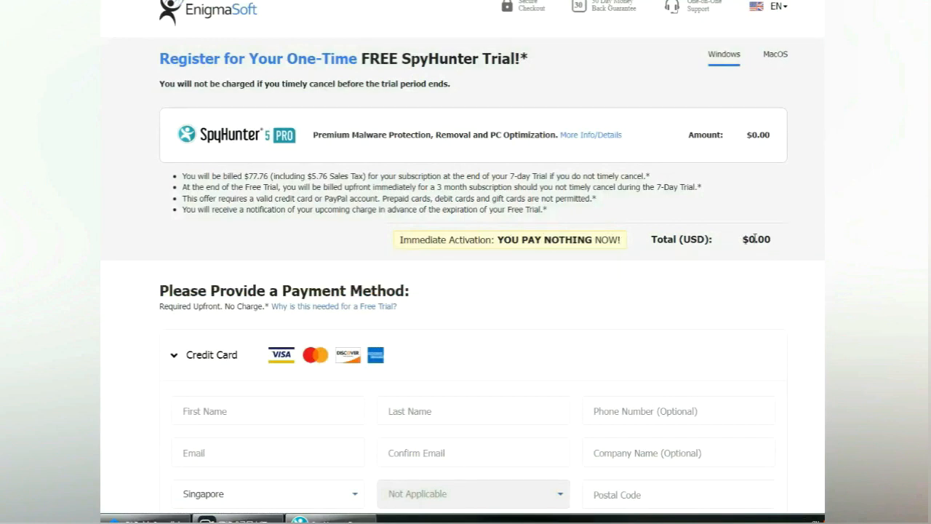
click(222, 31)
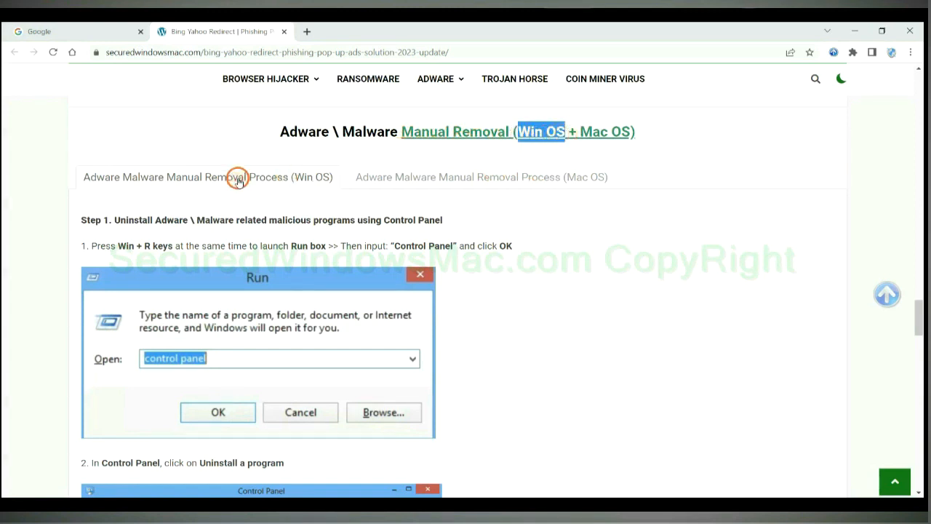
mouse_move(175, 179)
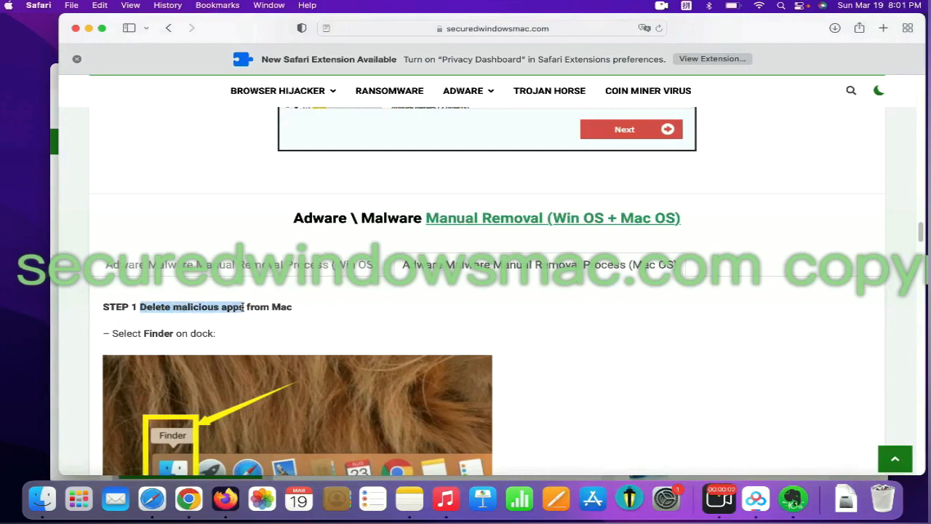
Step: Scroll to the Mac process STEP 1 on deleting malicious apps
scroll(down, 3)
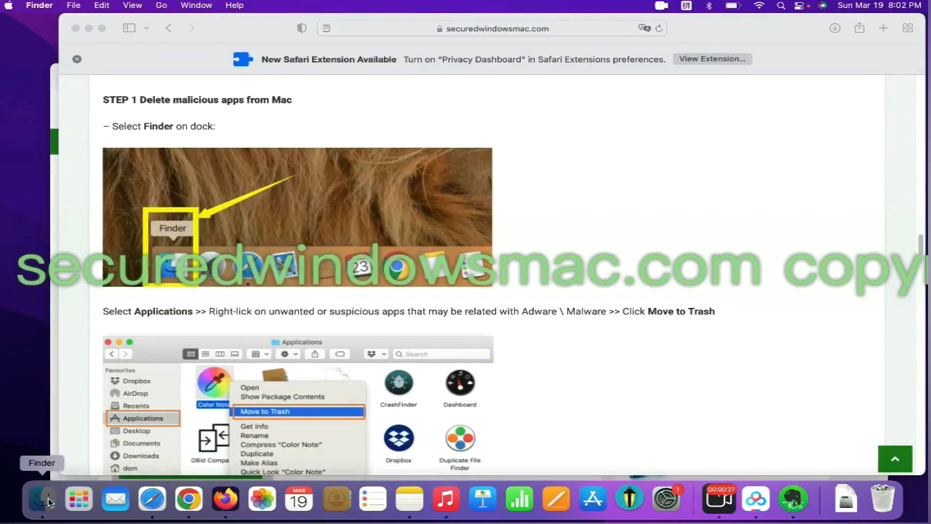
Step: Open Finder from the Dock to view the installed applications
click(41, 499)
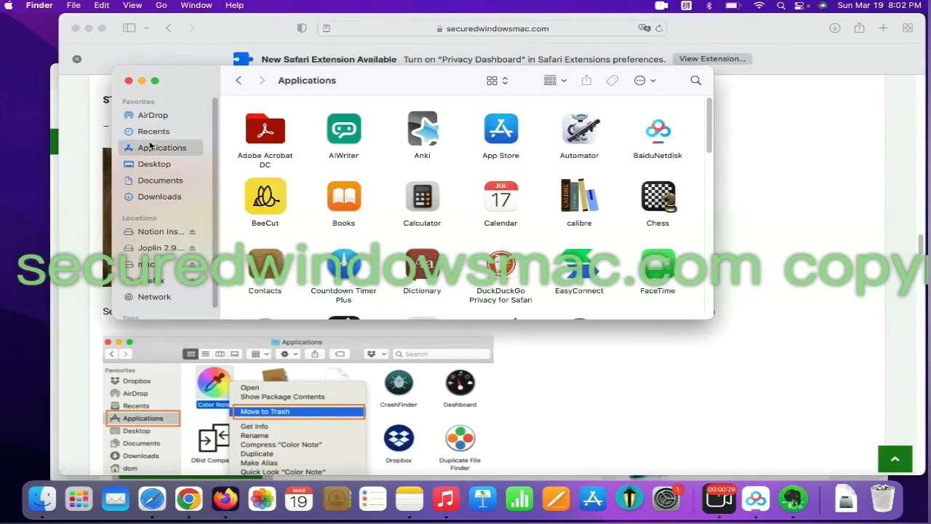
mouse_move(335, 146)
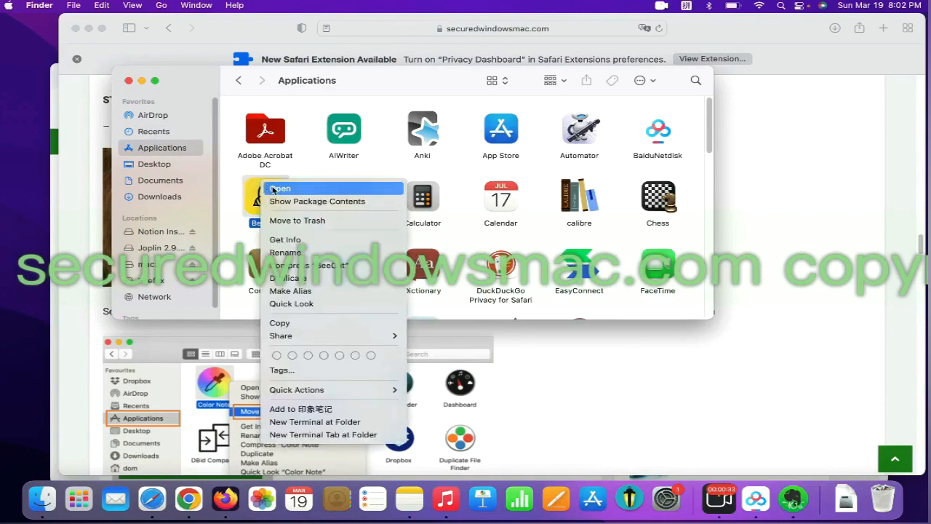
mouse_move(297, 220)
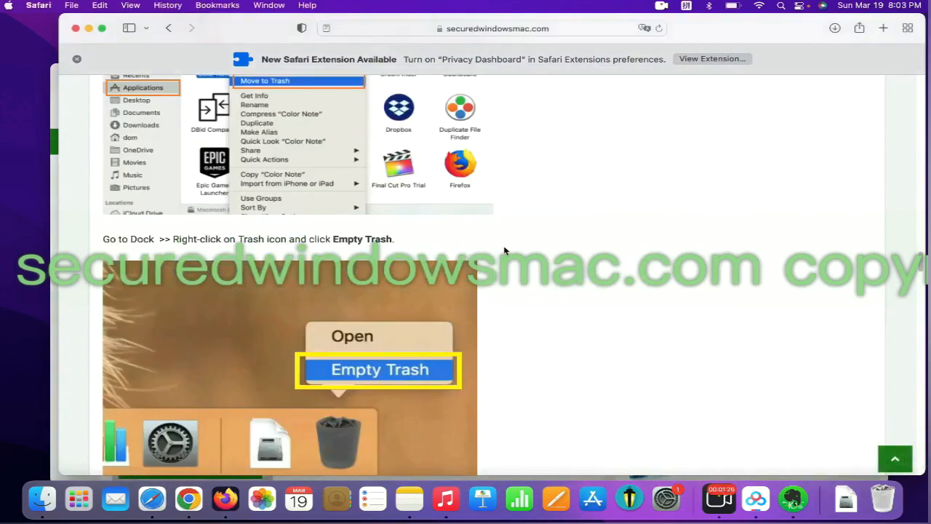
Step: Scroll past Empty Trash to STEP 2 on uninstalling suspicious Safari extensions
scroll(down, 3)
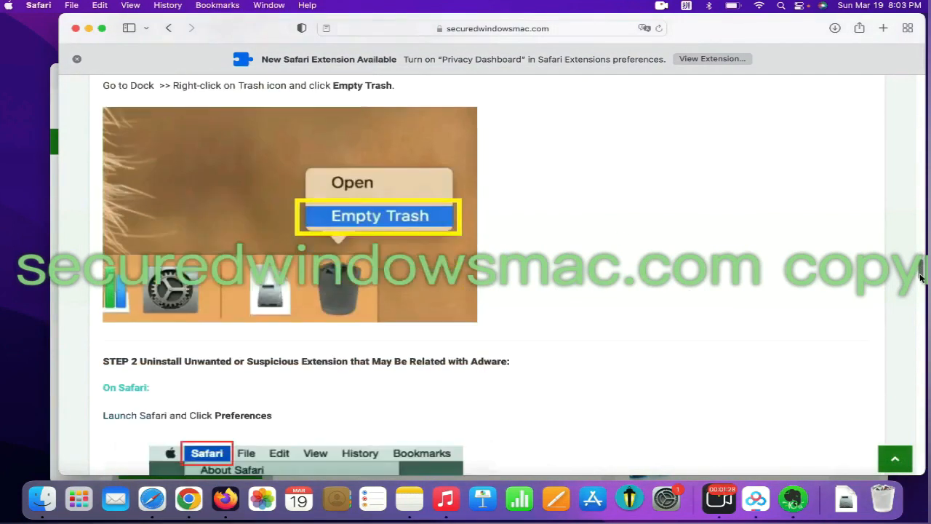
scroll(down, 3)
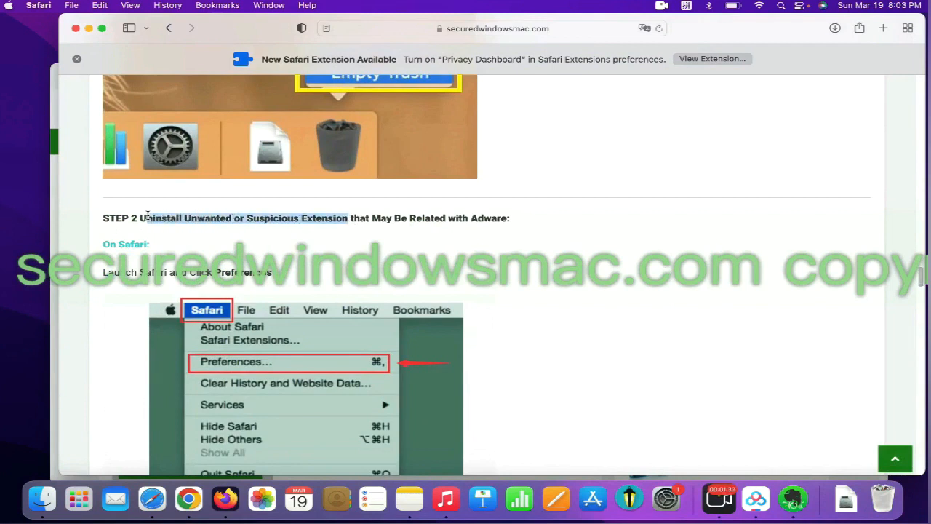
scroll(up, 3)
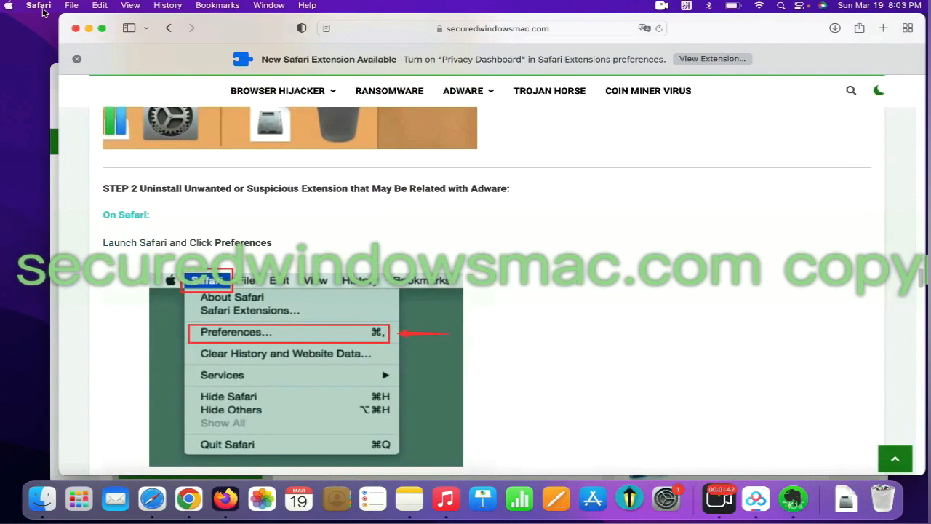
Step: Review Safari's Extensions preferences listing DuckDuckGo Privacy Dashboard, then switch to Chrome
click(38, 5)
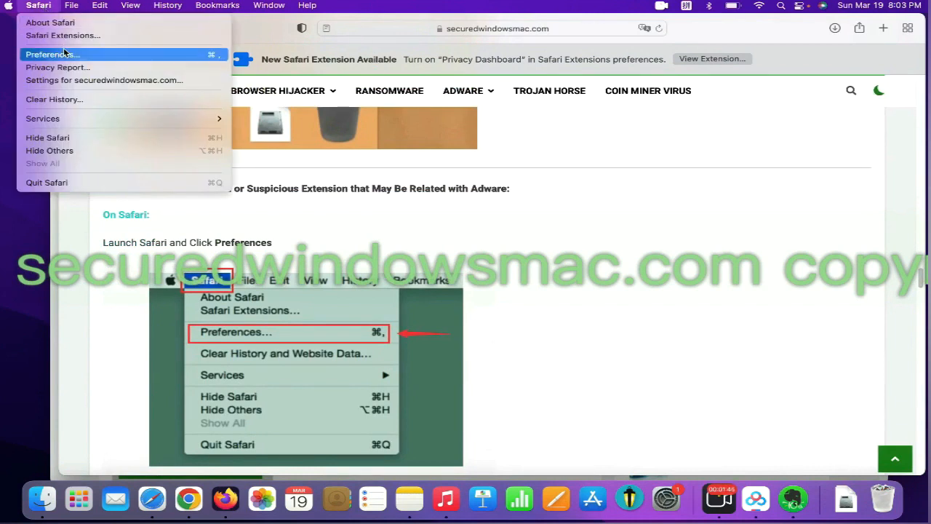
click(51, 54)
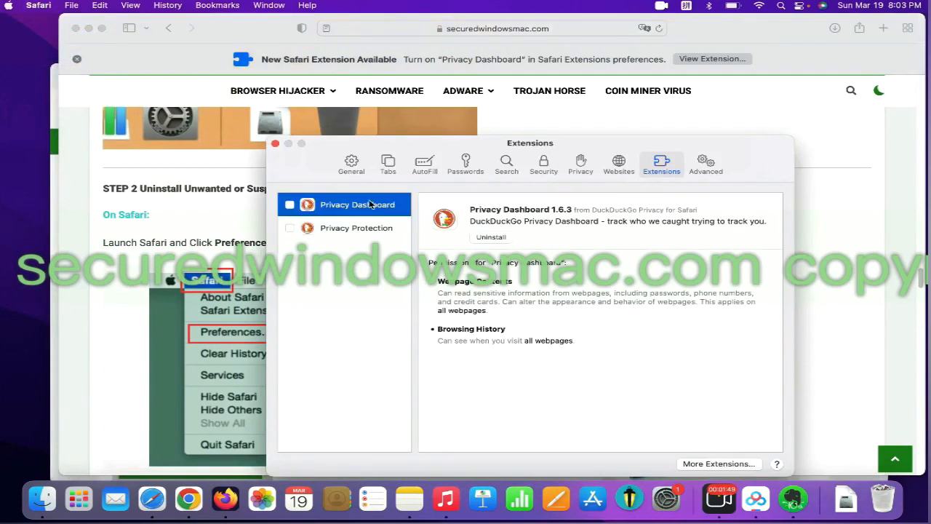
mouse_move(385, 221)
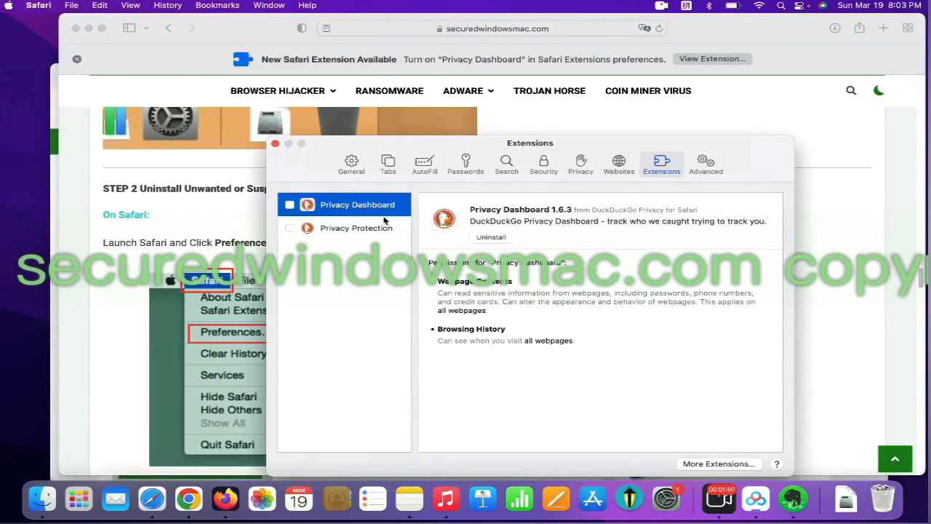
click(187, 499)
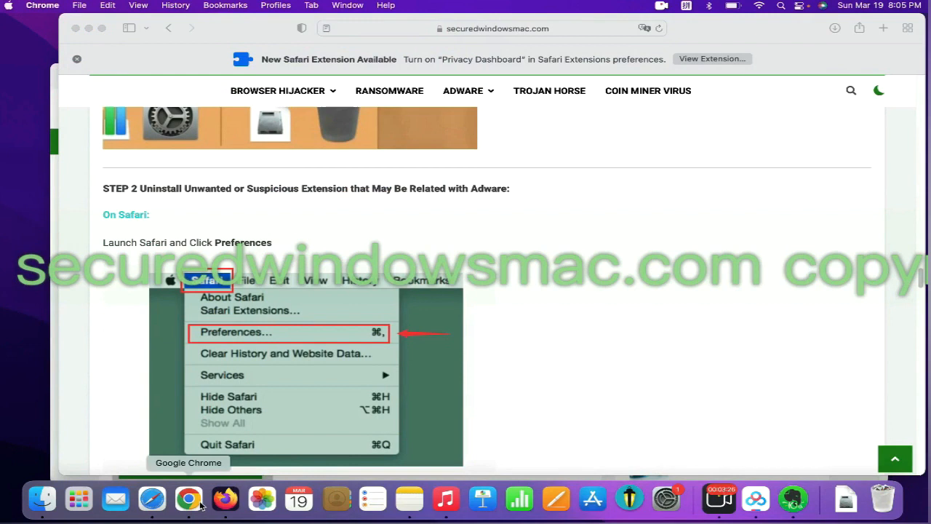
Step: Remove the Netflix Party is now Teleparty extension from Chrome's extensions page
click(189, 499)
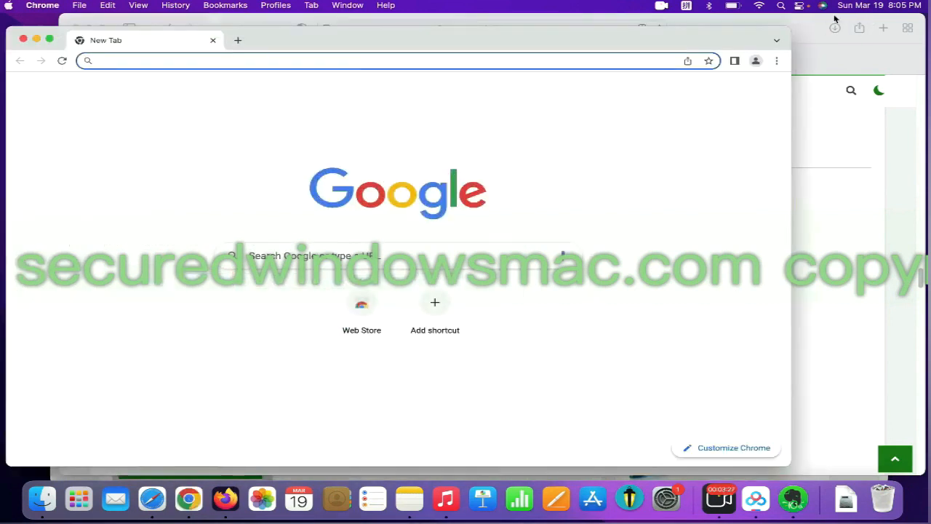
click(777, 61)
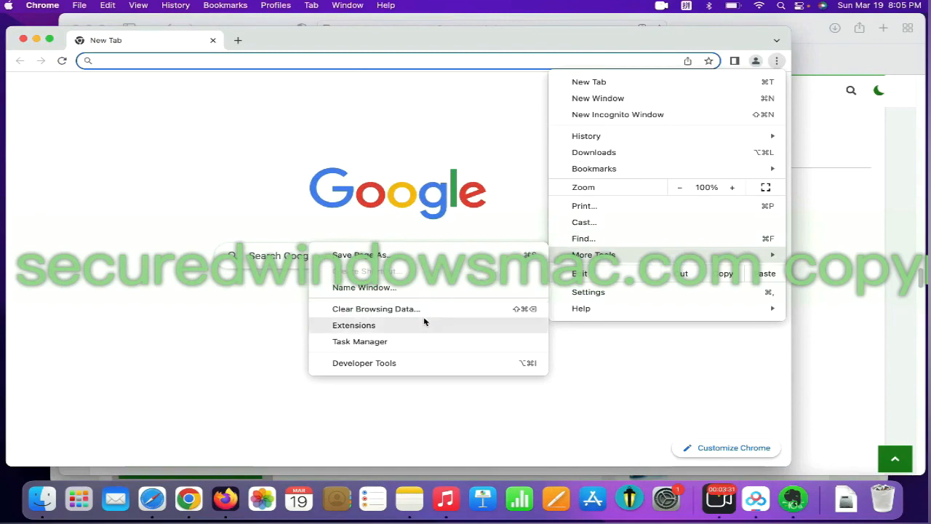
click(353, 325)
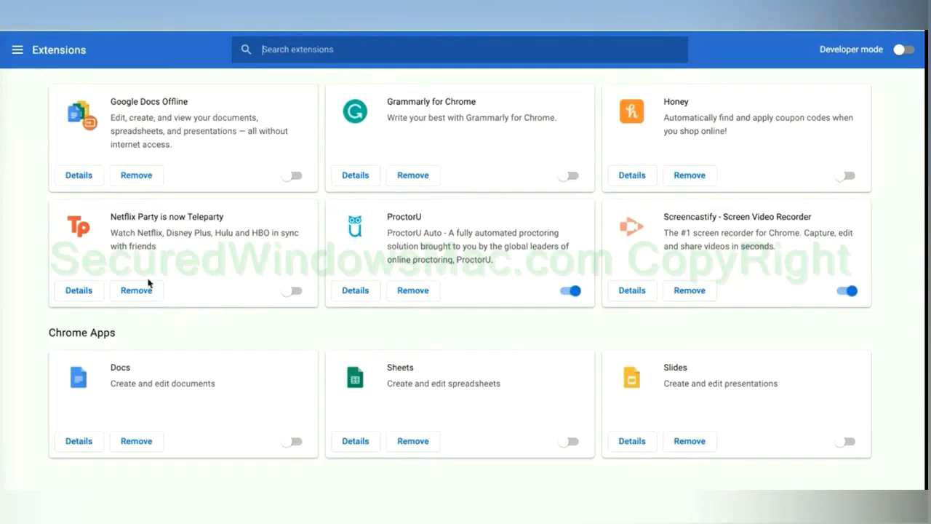
mouse_move(146, 311)
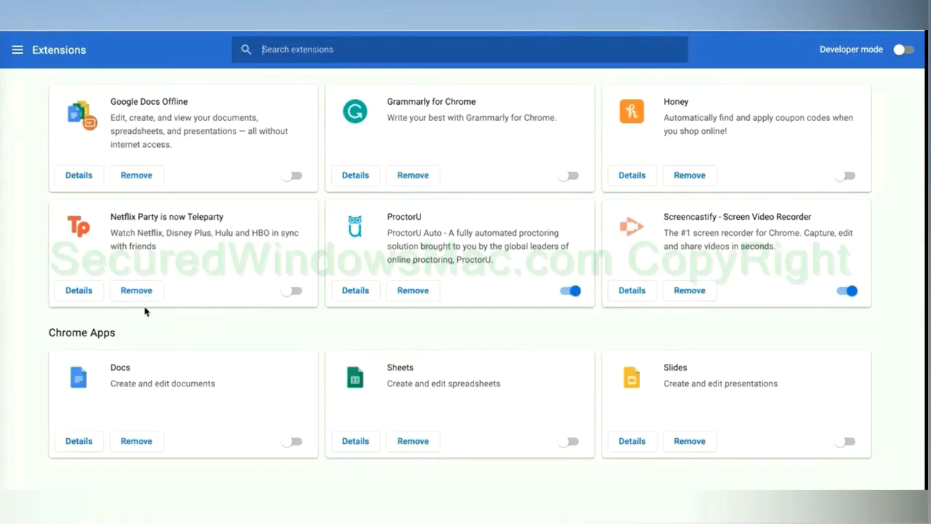
click(136, 290)
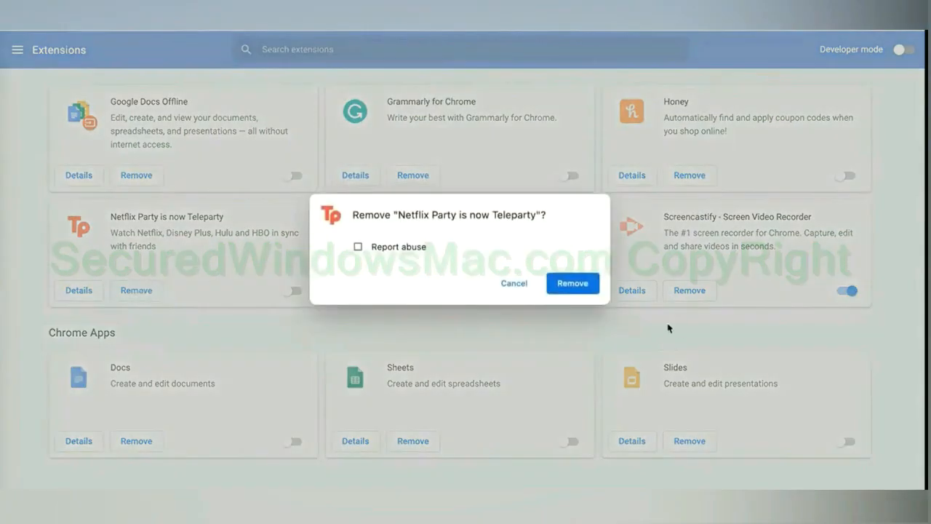
click(573, 283)
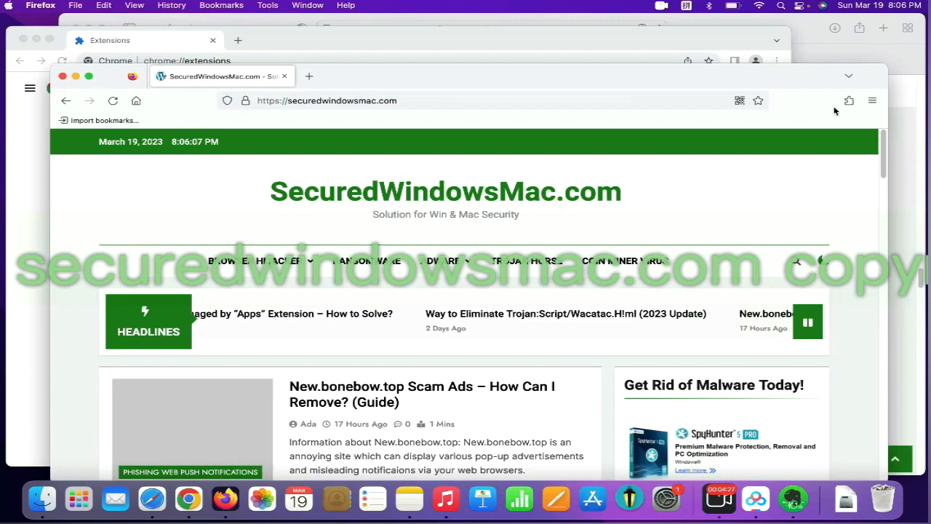
Step: Open Firefox's extensions manager and the options menu for Presearch.com Search Extension
click(848, 101)
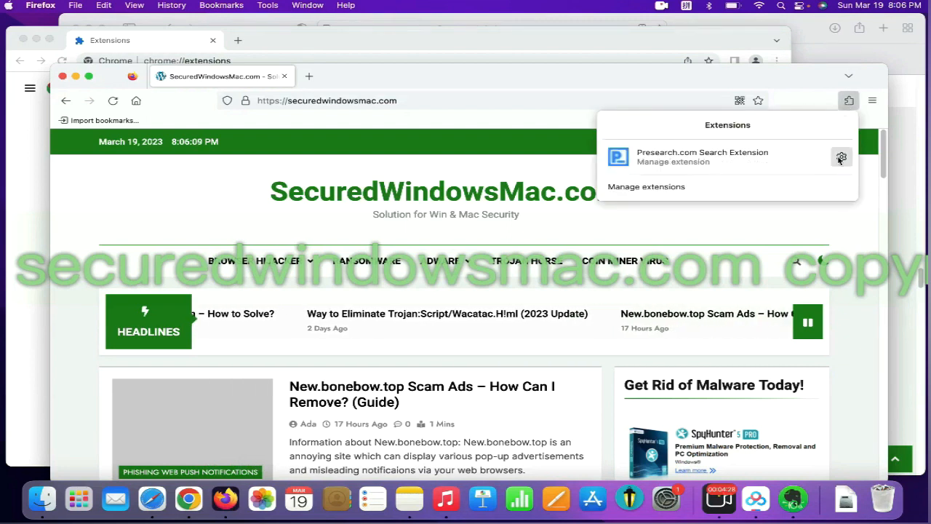
click(646, 186)
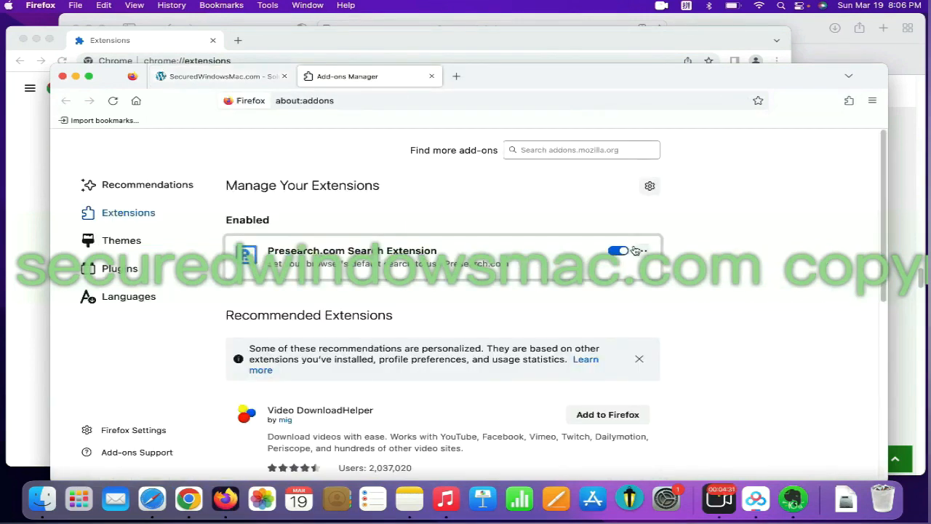
click(641, 251)
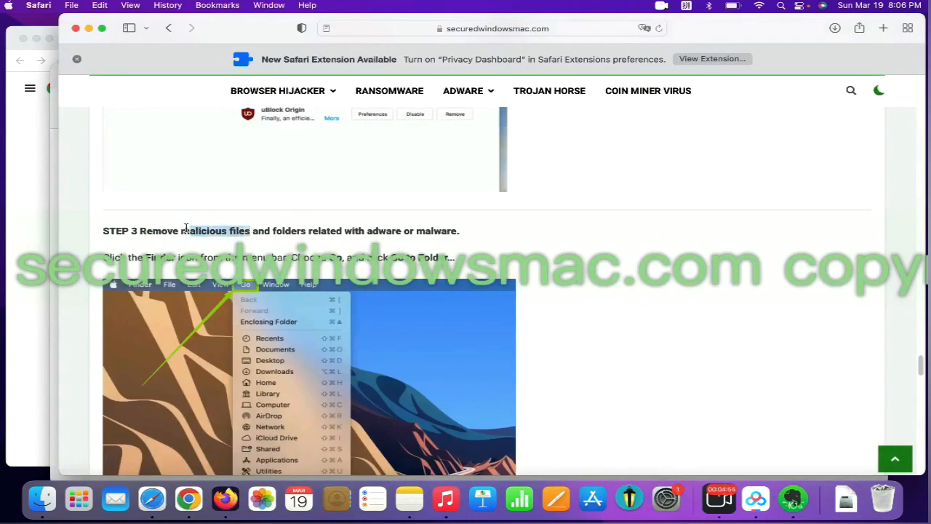
Step: Go to /Library/LaunchAgents/ and trash com.enigmasoft.spyhunter.plist
scroll(down, 3)
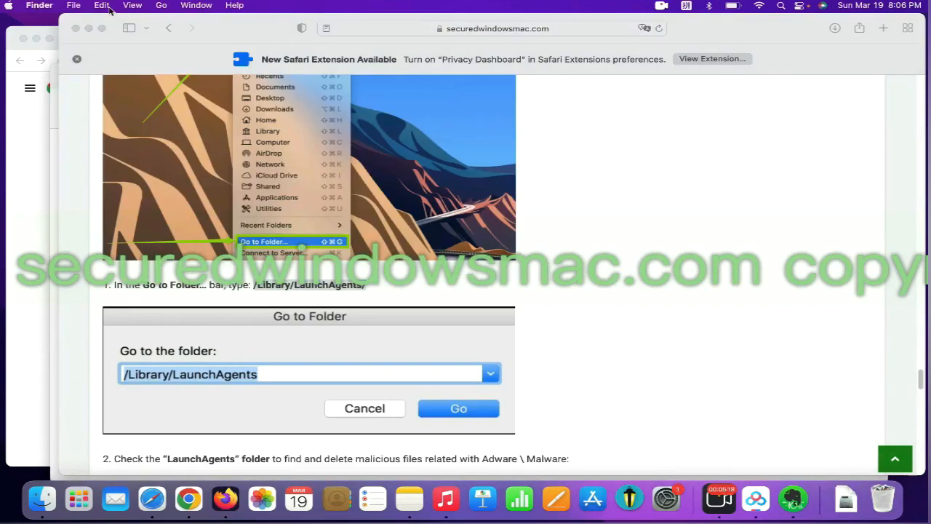
click(160, 5)
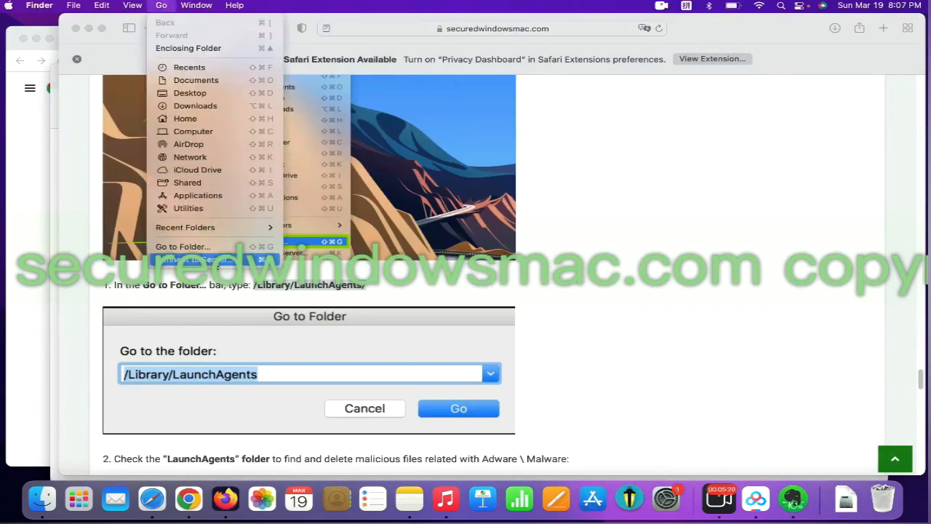
click(183, 246)
text(/Library/LaunchAgents/)
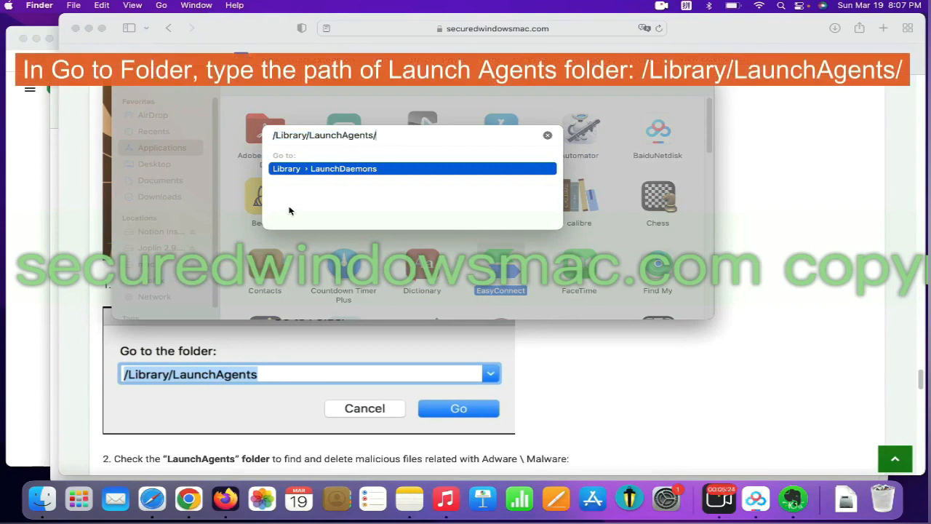
click(458, 408)
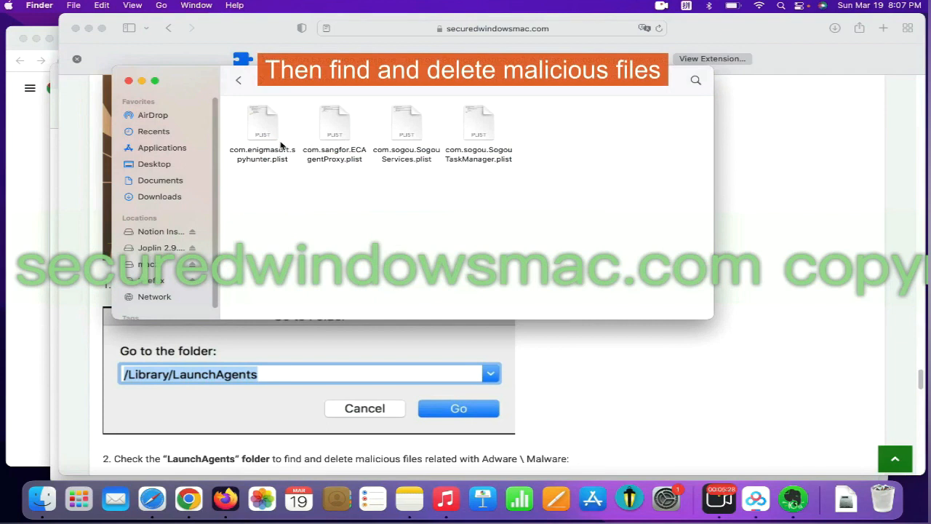
right_click(261, 124)
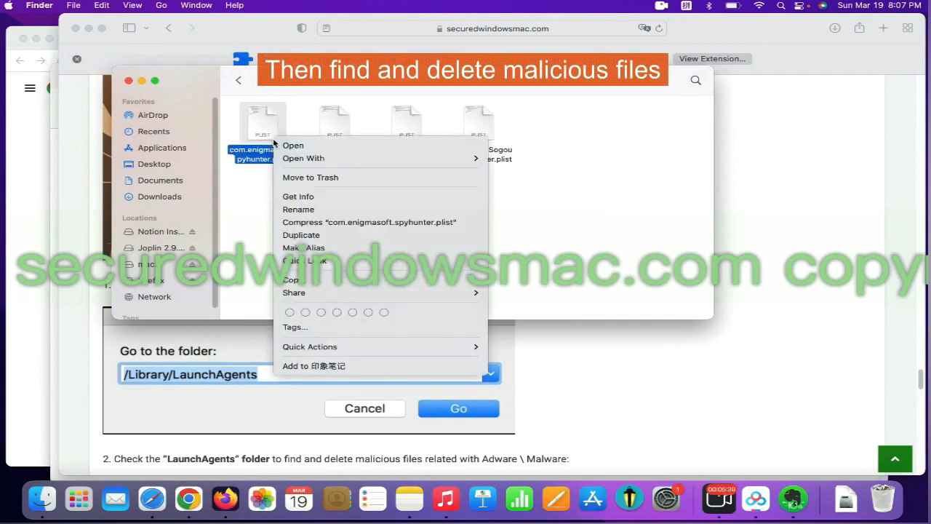
mouse_move(310, 177)
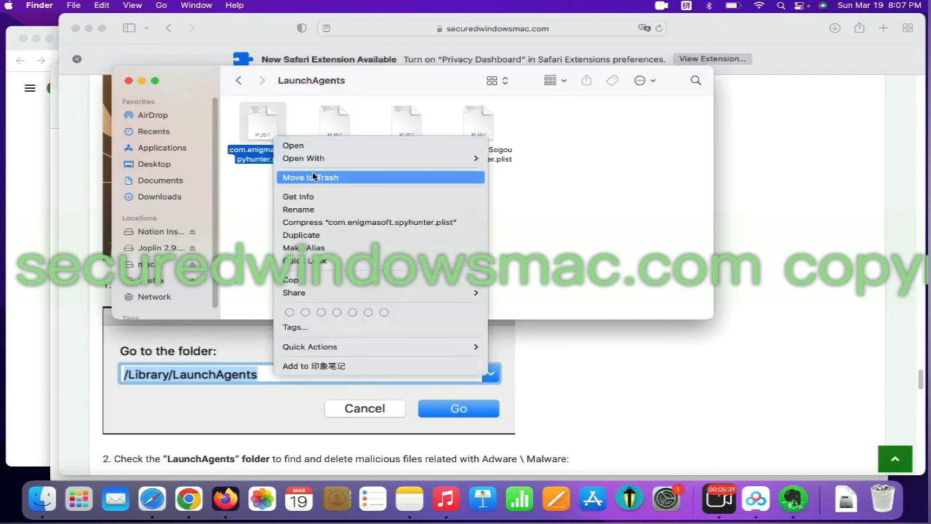
click(311, 176)
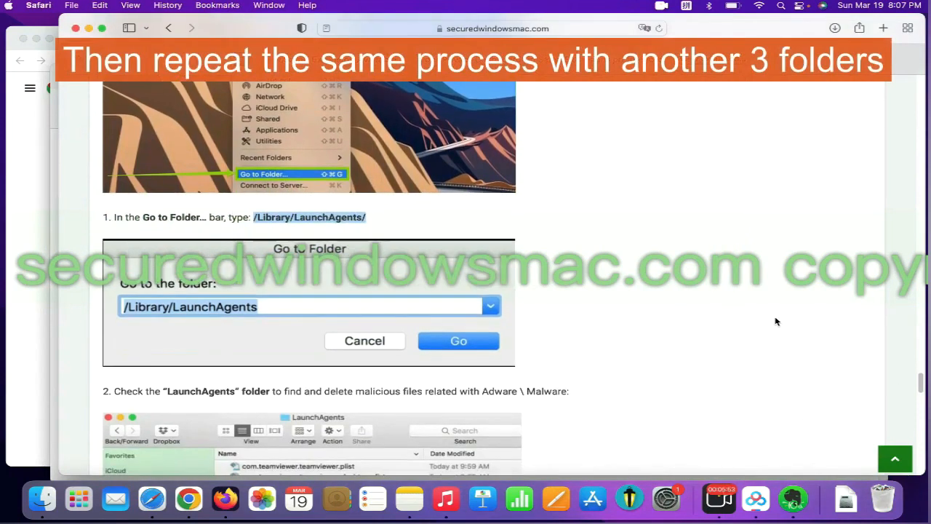
Step: Go to ~/Library/Application Support/ and browse its SpyHunter and Sogou folders
scroll(down, 3)
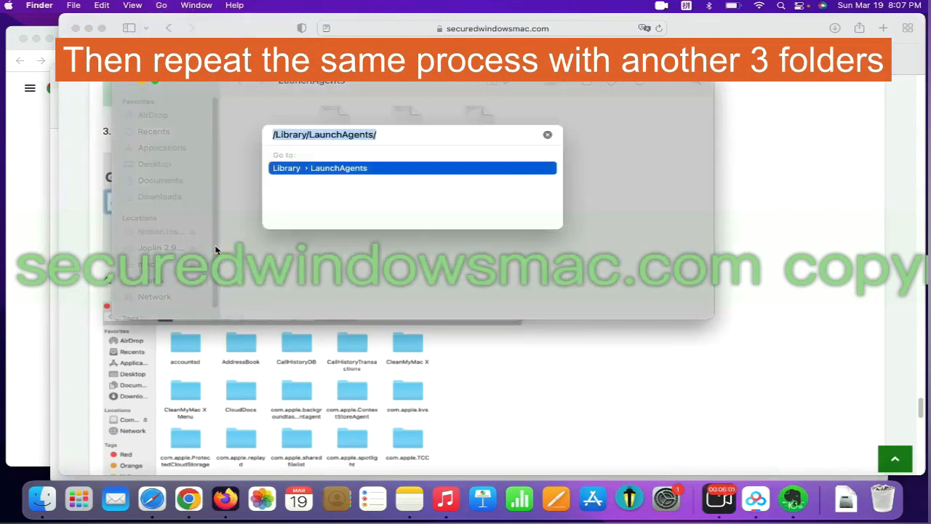
text(~/Library/Application Support/)
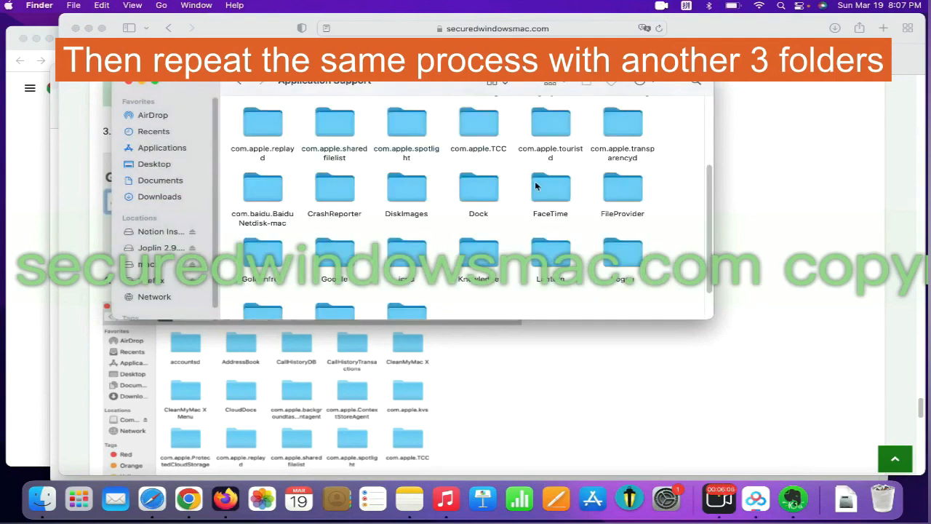
scroll(down, 3)
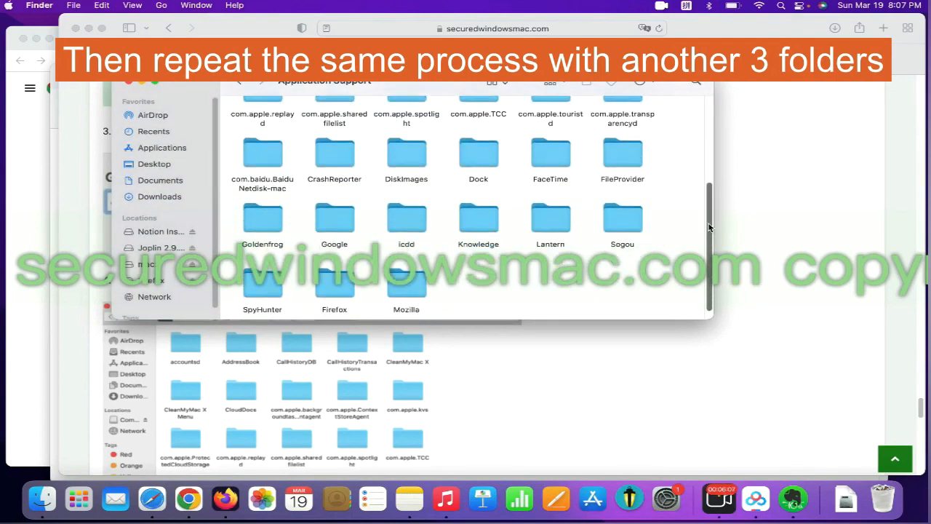
scroll(up, 3)
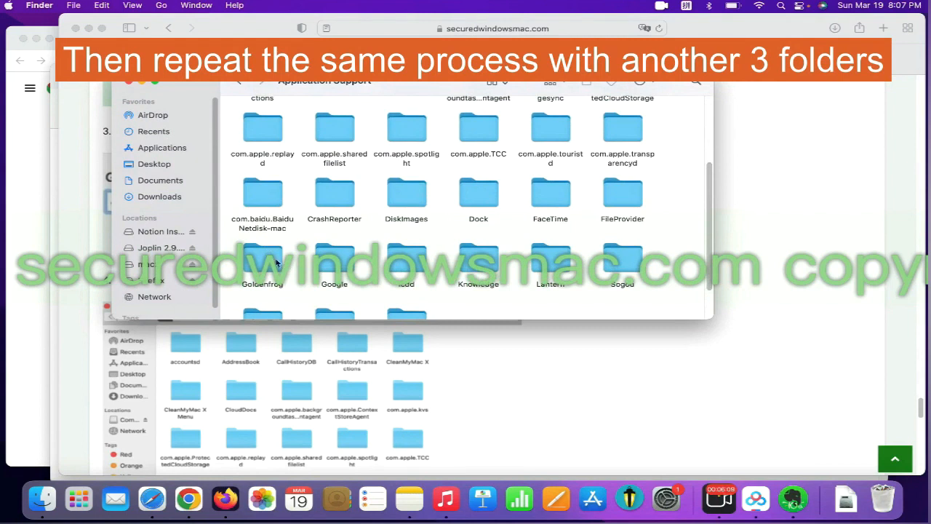
right_click(262, 262)
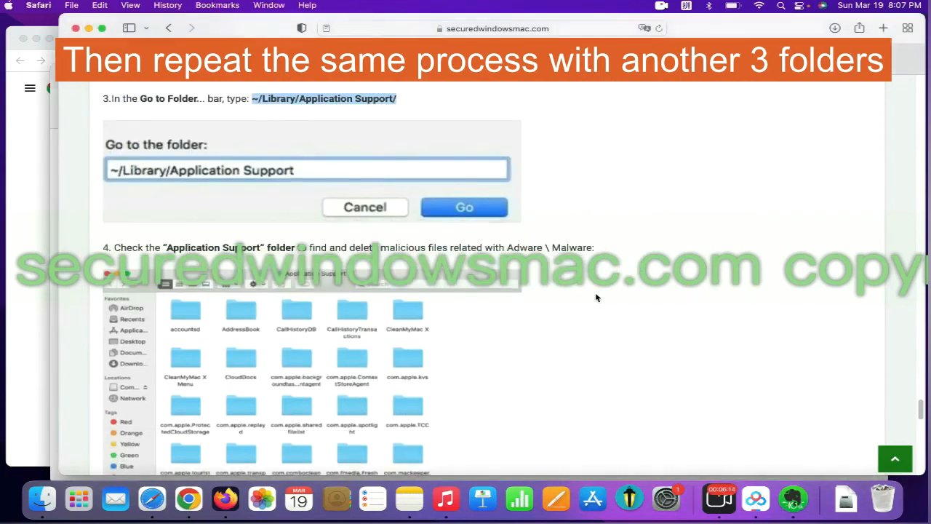
Step: Copy ~/Library/LaunchAgents/ from the guide and go there to view the Keystone and getlantern plists
scroll(down, 3)
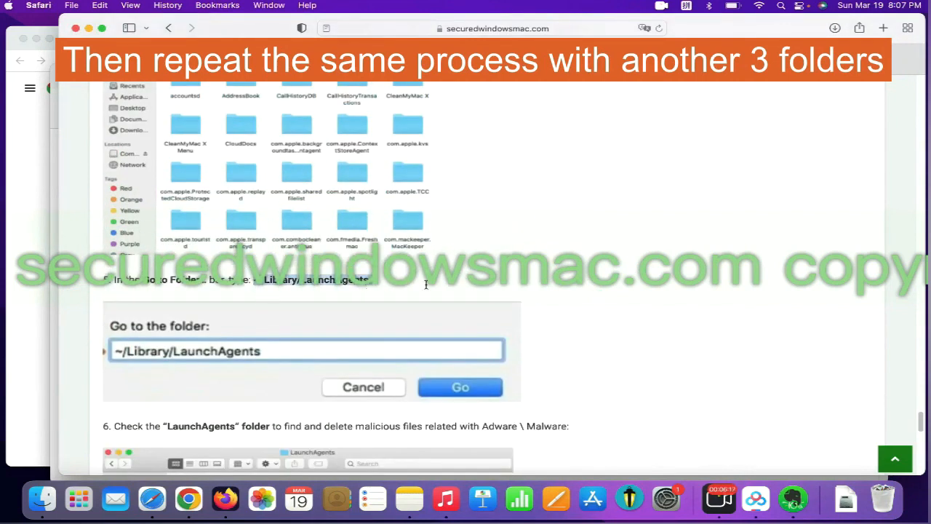
right_click(306, 351)
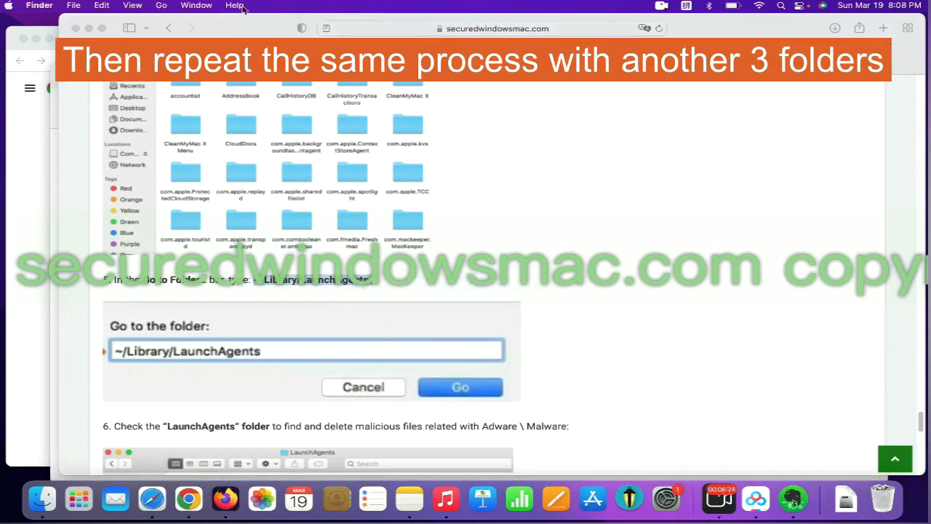
click(161, 5)
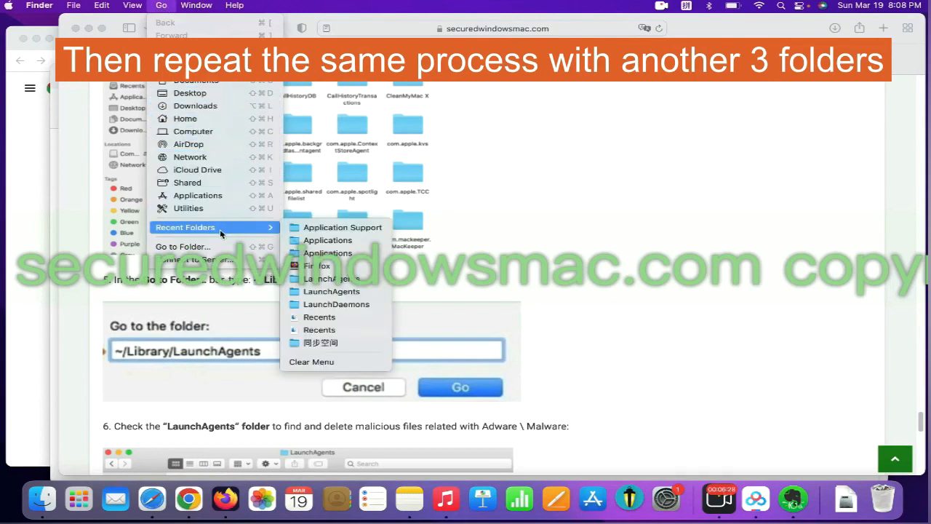
click(343, 227)
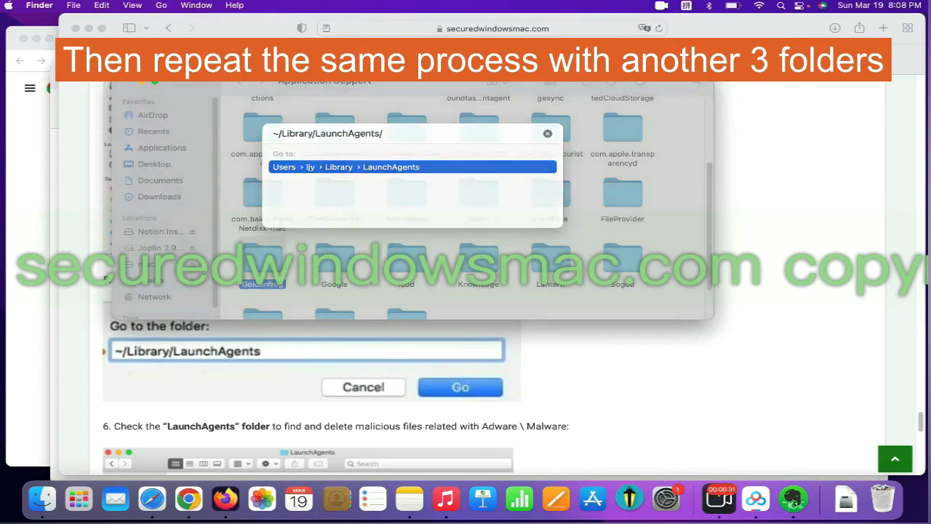
click(460, 386)
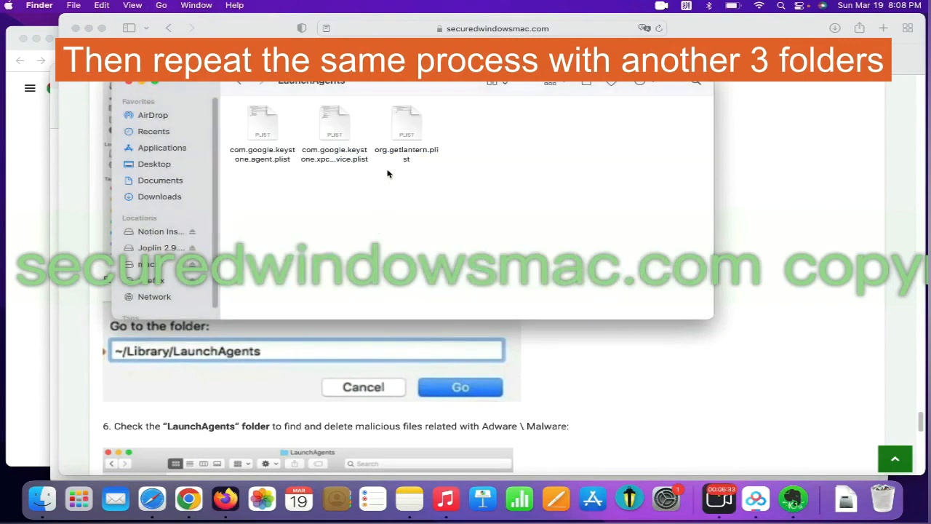
right_click(406, 124)
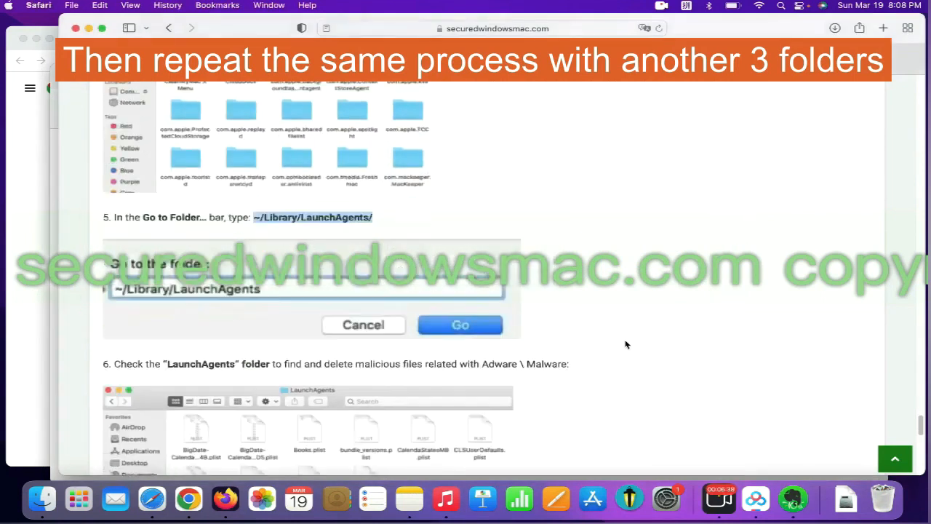
Step: Copy /Library/LaunchDaemons/ from the guide, go there, and right-click com.sangfor.EasyMonitor.plist
scroll(down, 3)
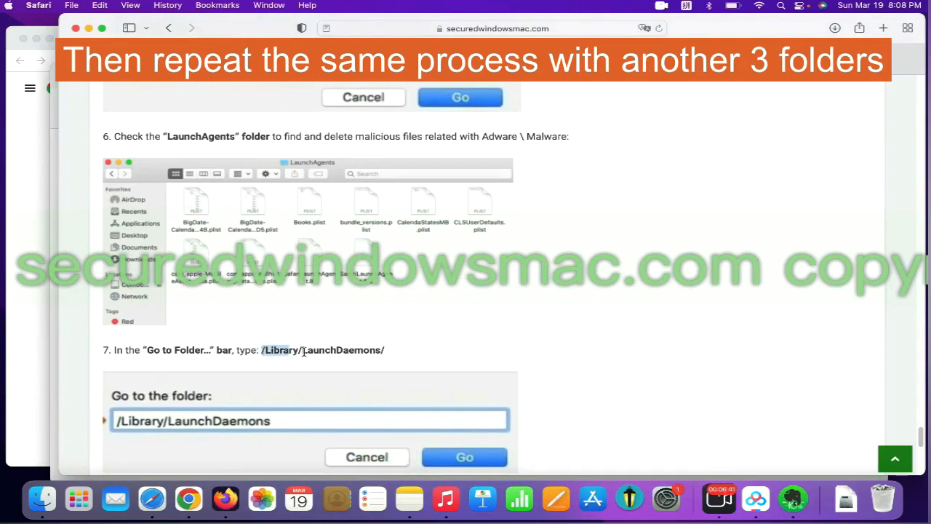
right_click(316, 349)
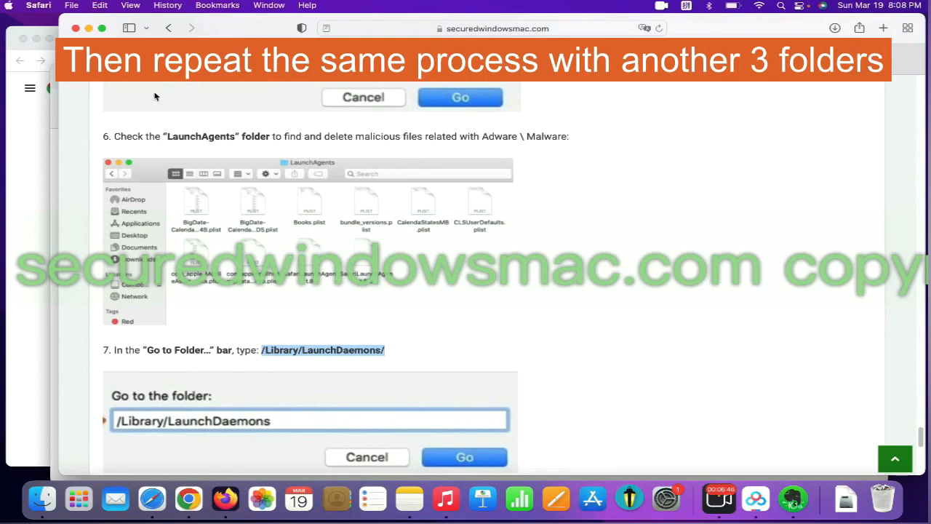
click(162, 6)
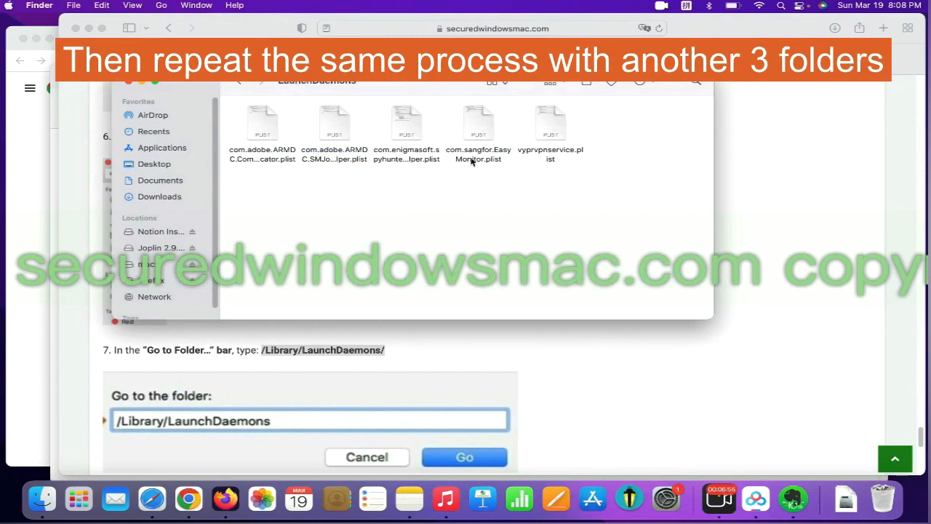
right_click(549, 122)
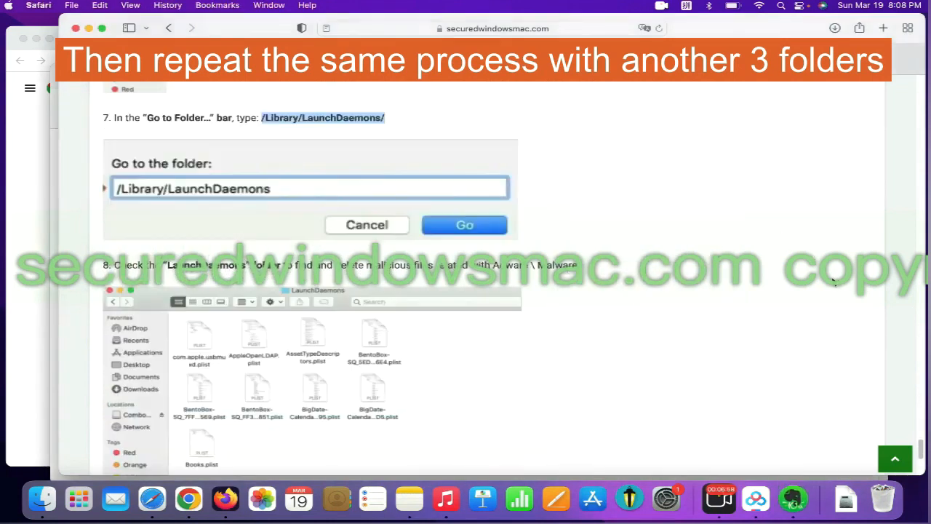
scroll(down, 3)
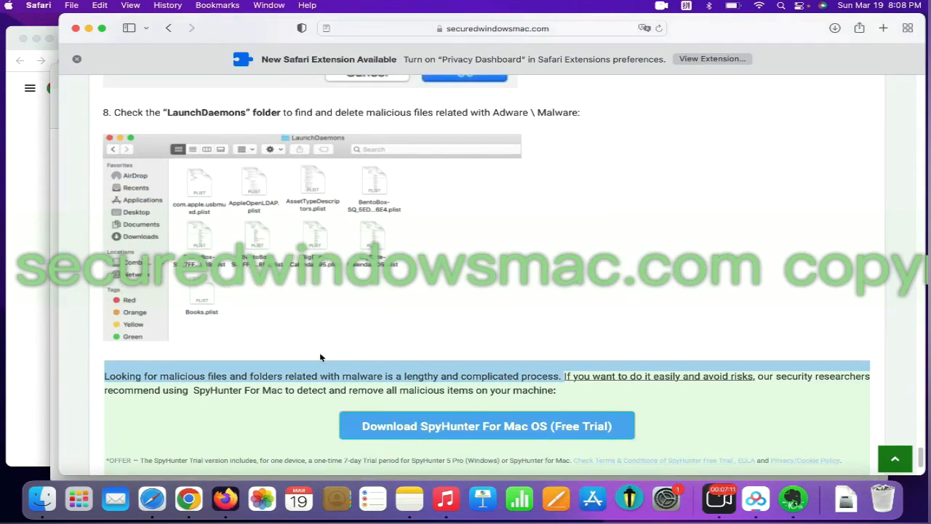